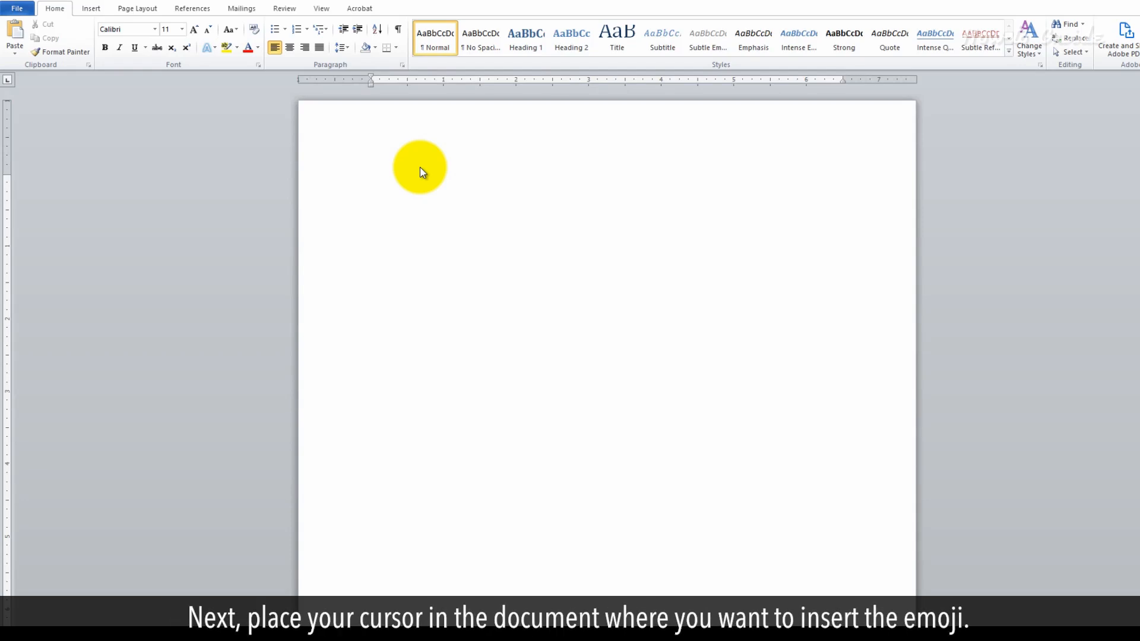
Place the insertion point at the top of the blank page.
click(370, 180)
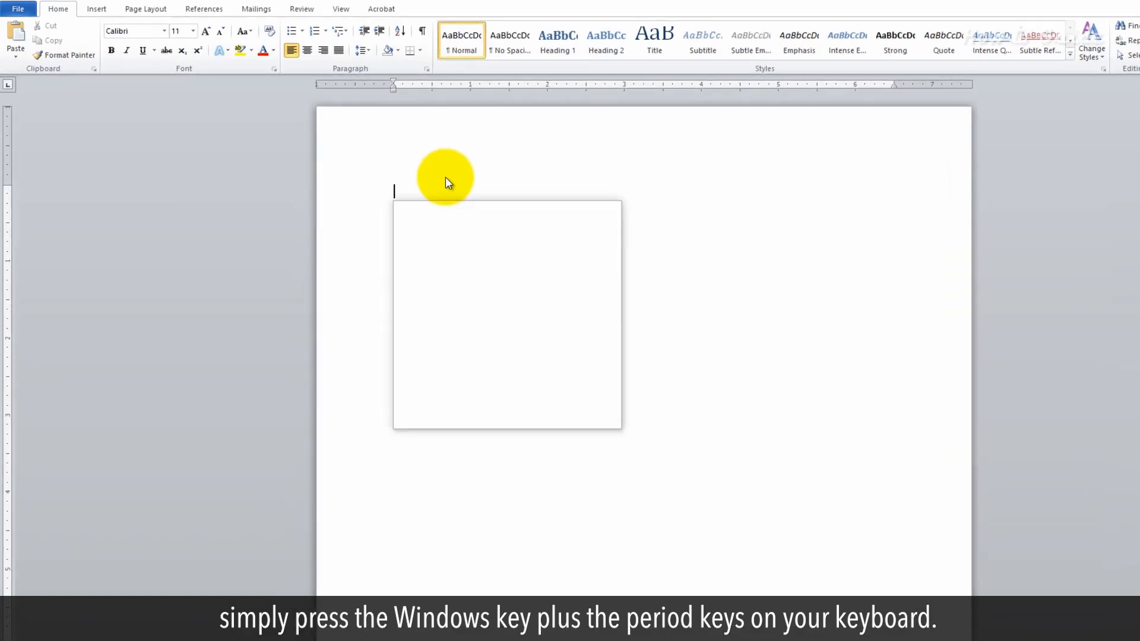
Bring up the emoji picker with Windows+period to insert the heart-eyes emoji.
key(win+.)
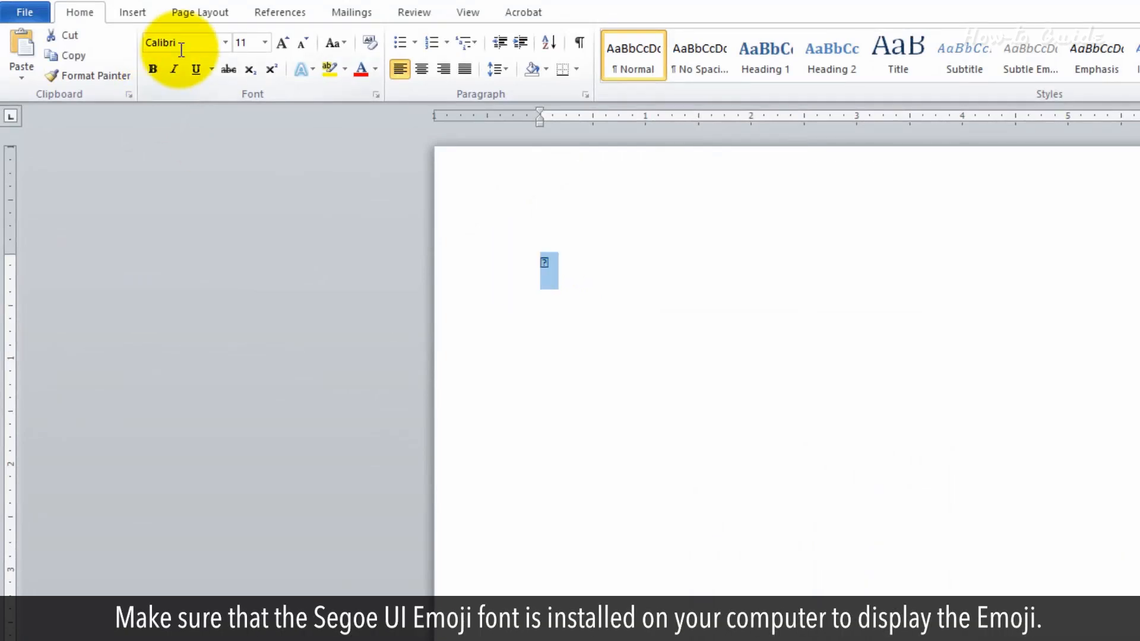
Set the emoji's font to Segoe UI Emoji and its size to 26.
text(Segoe UI Emoji)
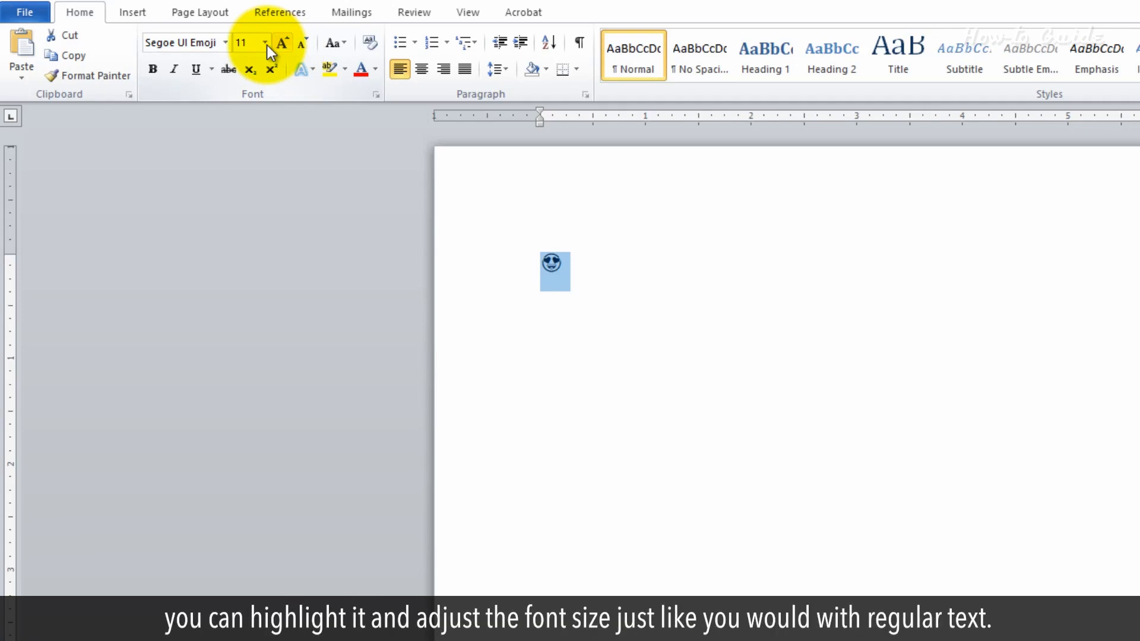
click(262, 42)
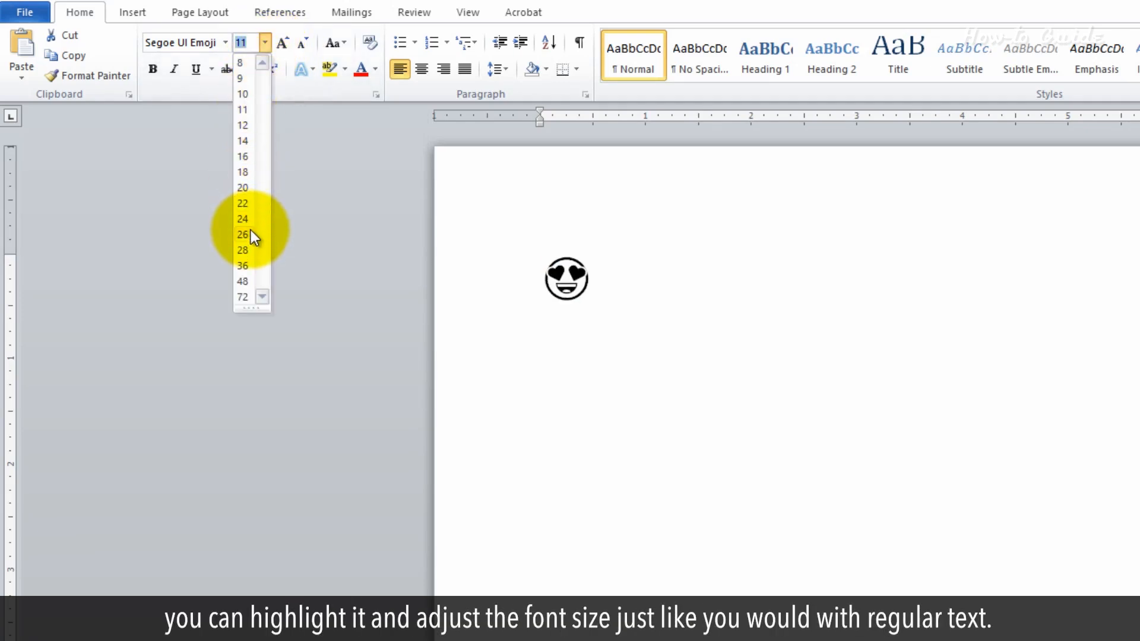
click(243, 234)
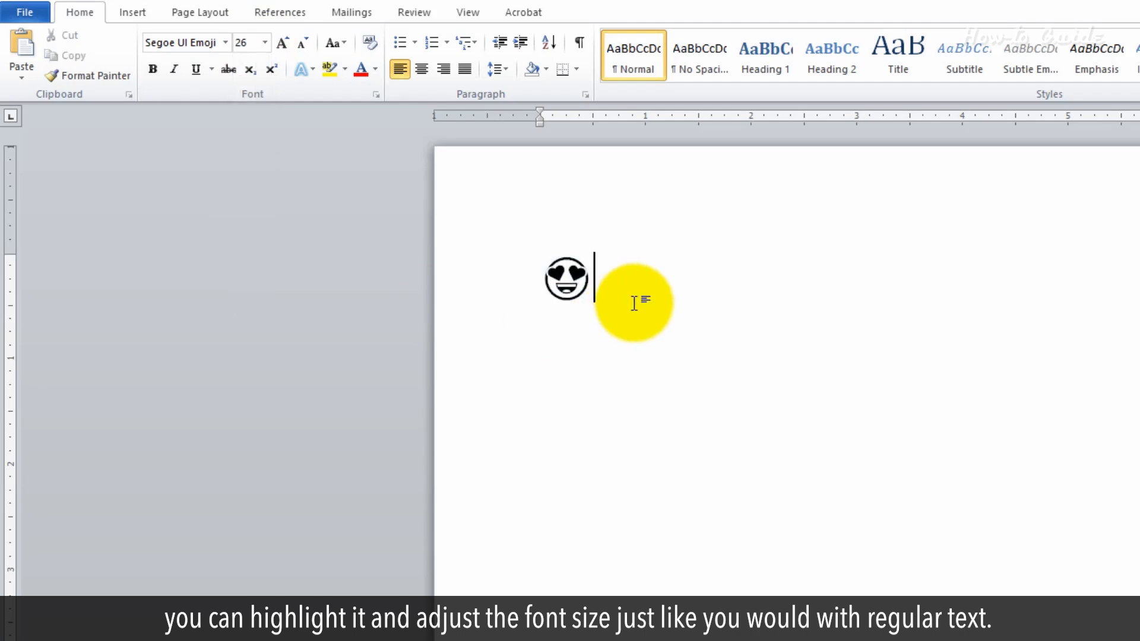